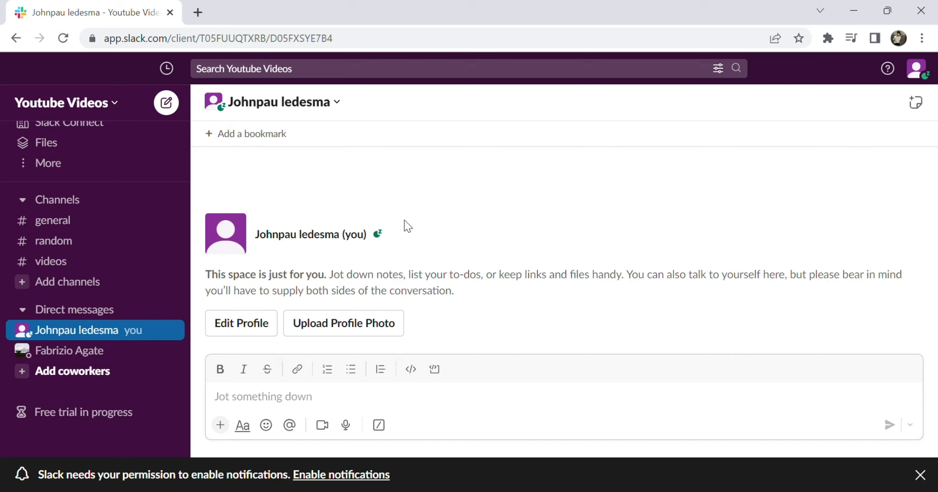
# - Send /giphy in the self DM and get Slackbot's reply that the Giphy integration is needed
pyautogui.click(263, 396)
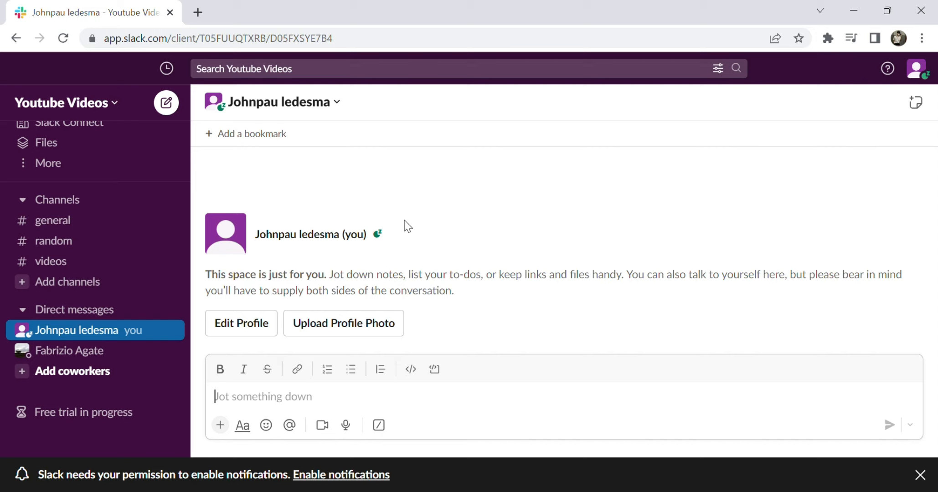
pyautogui.moveTo(276, 269)
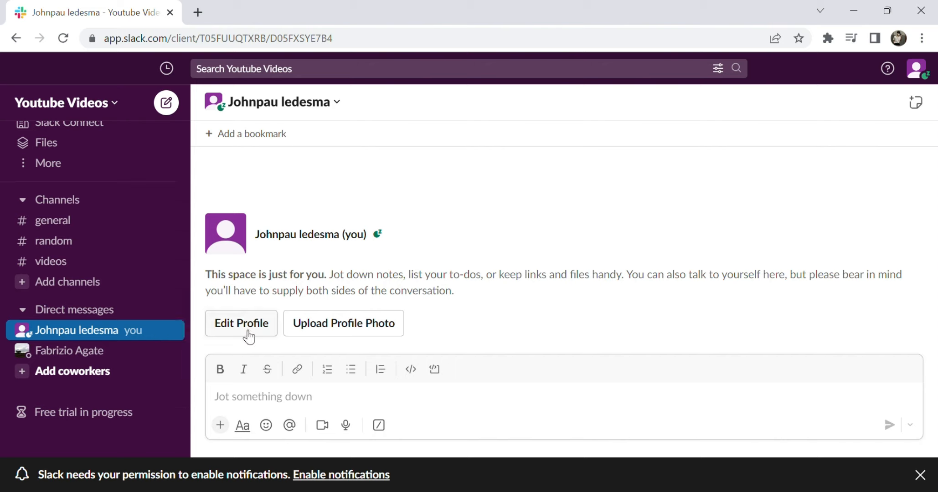
pyautogui.moveTo(350, 369)
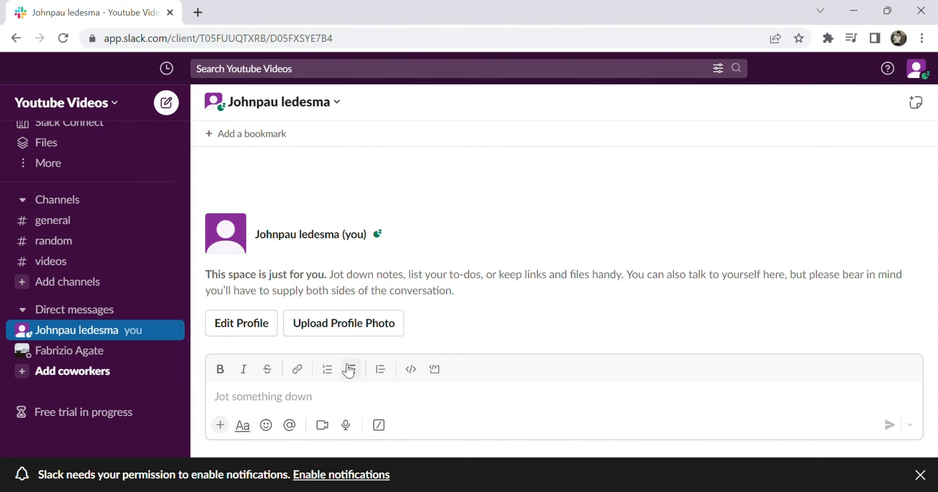
pyautogui.write('/')
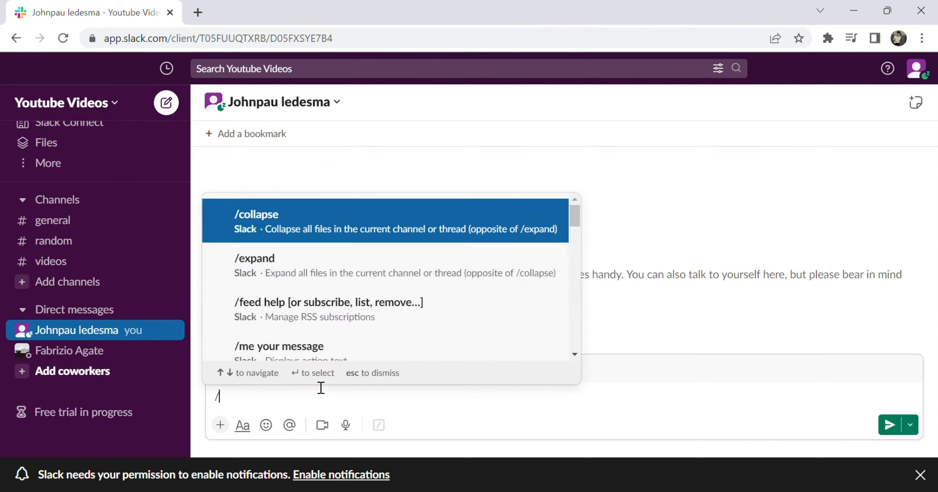
pyautogui.write('giphy')
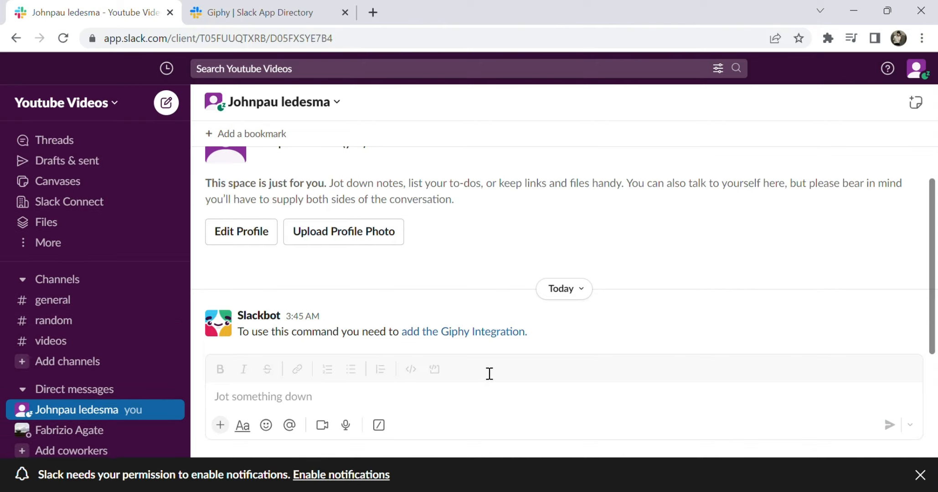
pyautogui.moveTo(382, 321)
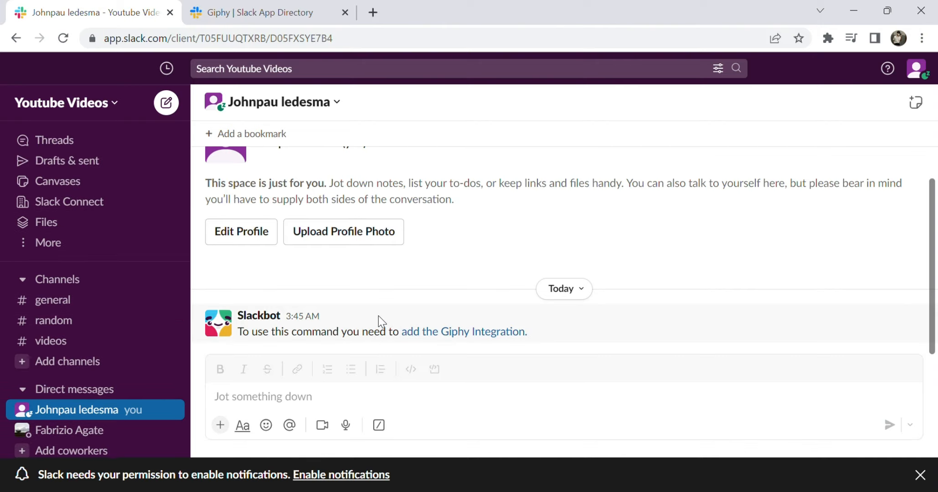
pyautogui.moveTo(460, 326)
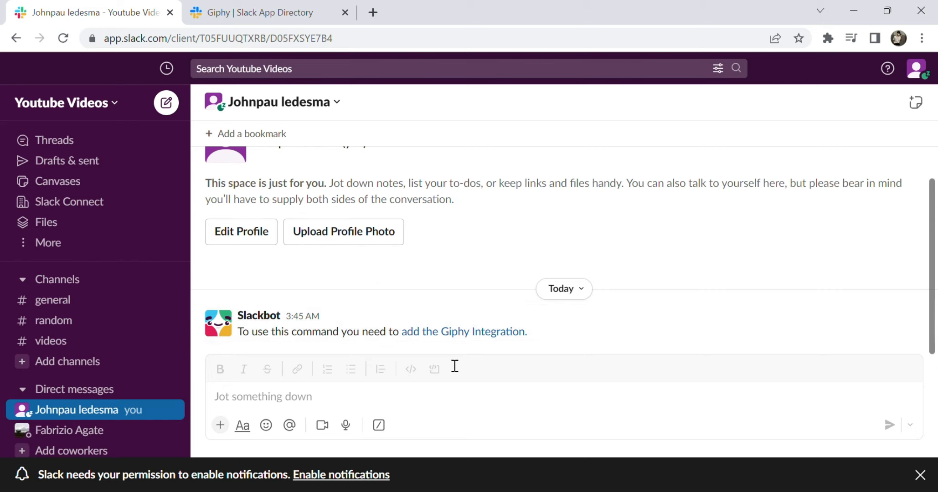
pyautogui.moveTo(463, 331)
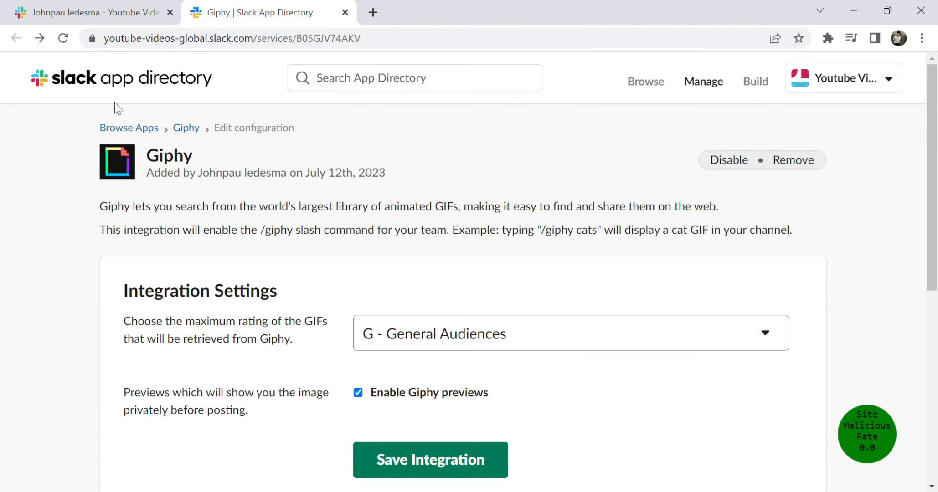
pyautogui.click(89, 12)
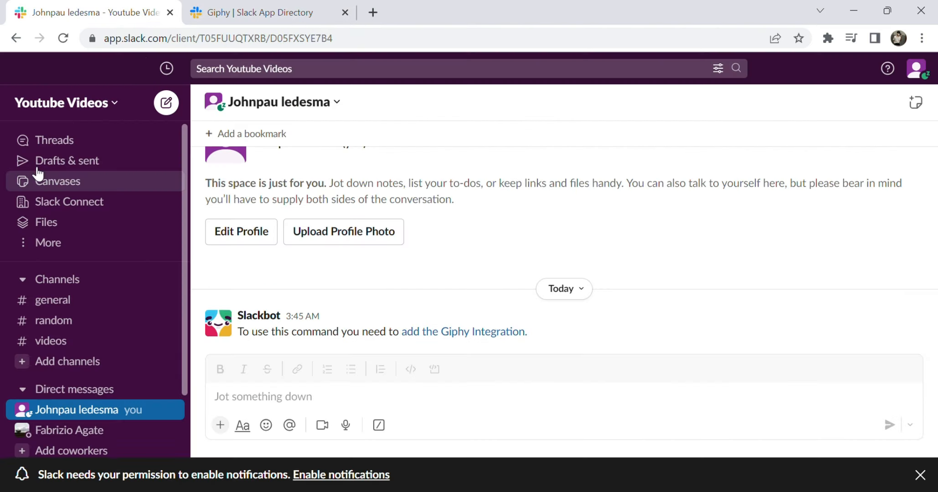
pyautogui.moveTo(157, 257)
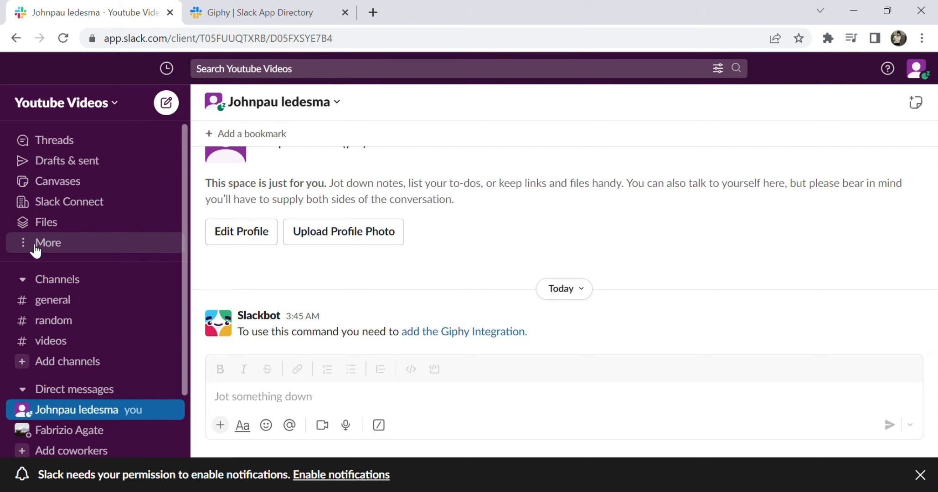
# - Reach Giphy's configuration page via More > Apps > Giphy in the workspace
pyautogui.click(48, 242)
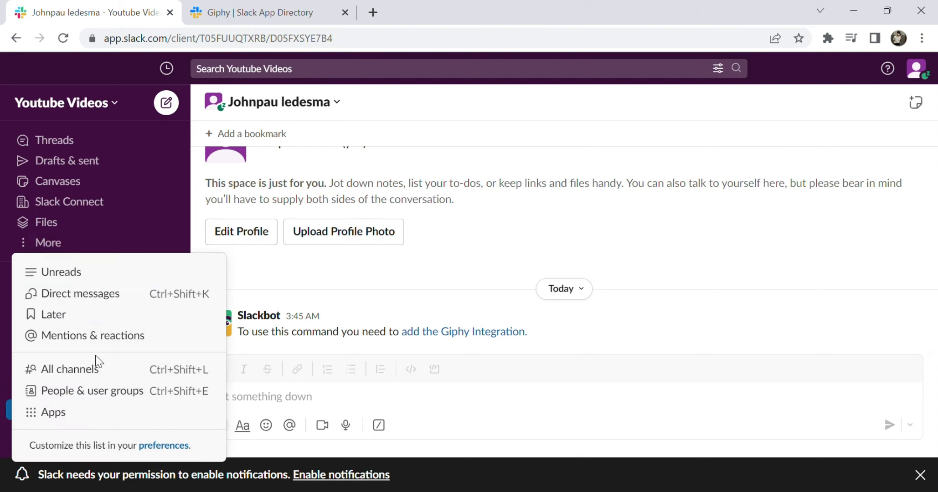
pyautogui.click(53, 412)
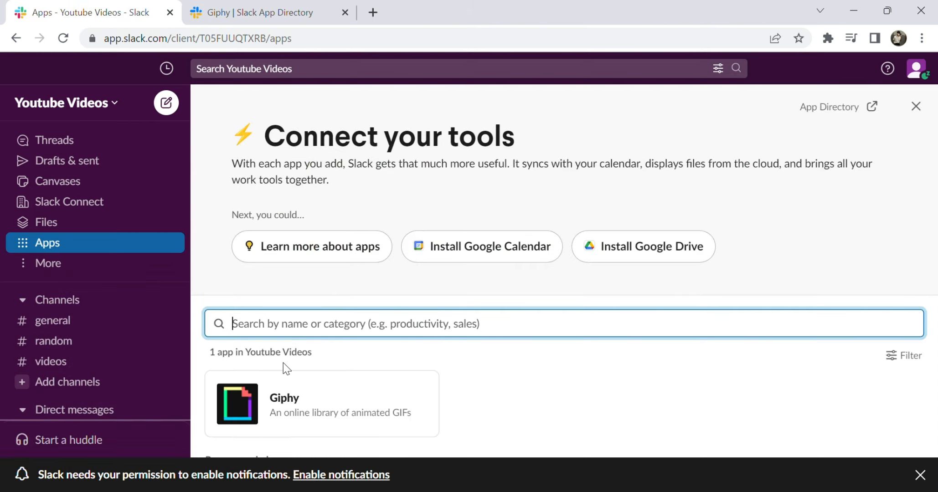
pyautogui.moveTo(273, 405)
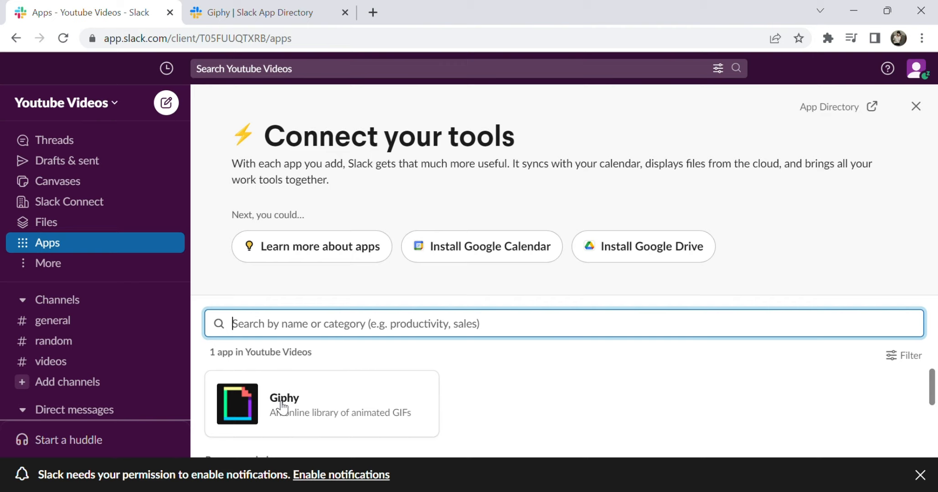
pyautogui.click(284, 398)
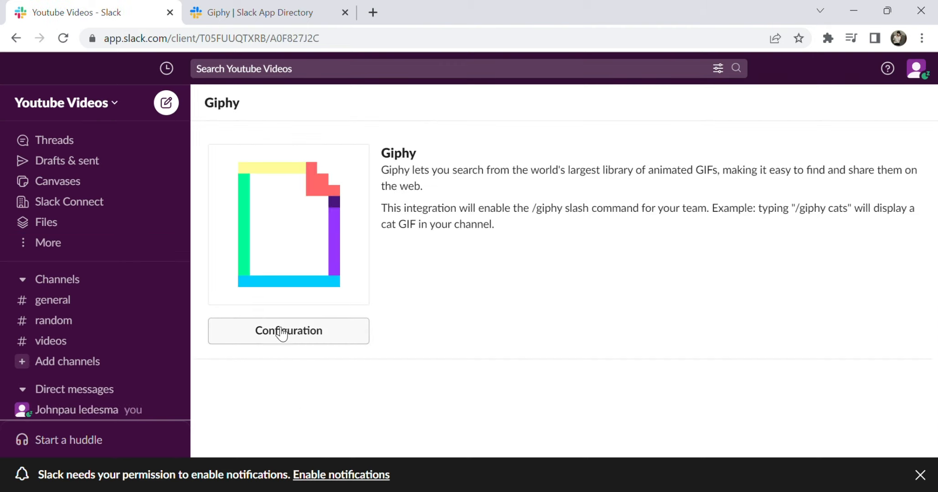
pyautogui.click(288, 330)
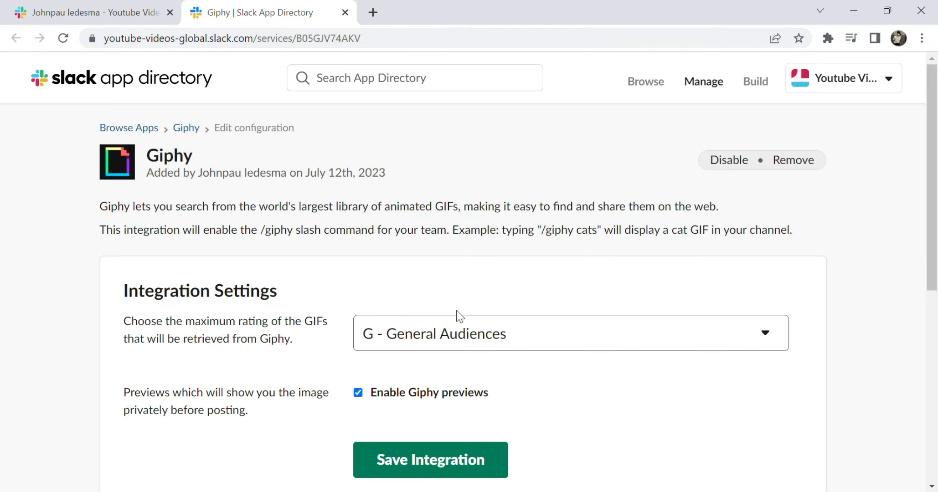
pyautogui.moveTo(509, 369)
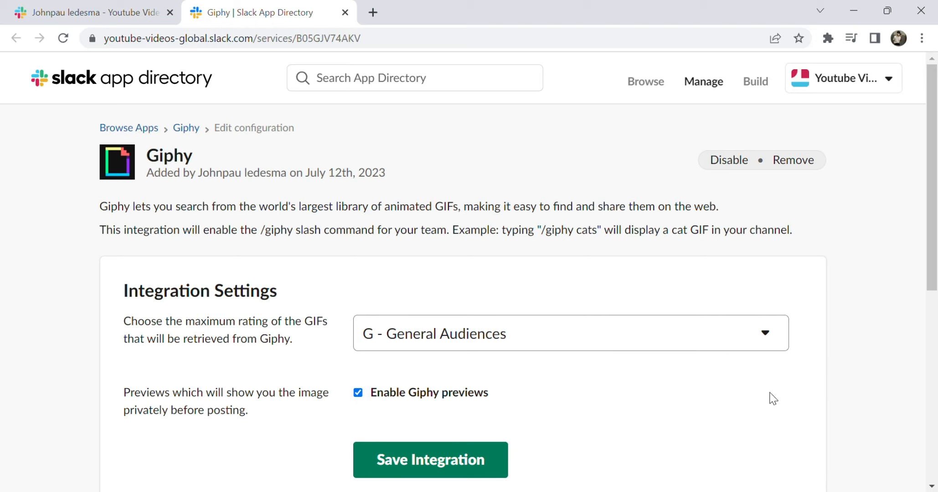
# - Save the Giphy integration with General Audiences rating and previews enabled
pyautogui.scroll(-3)
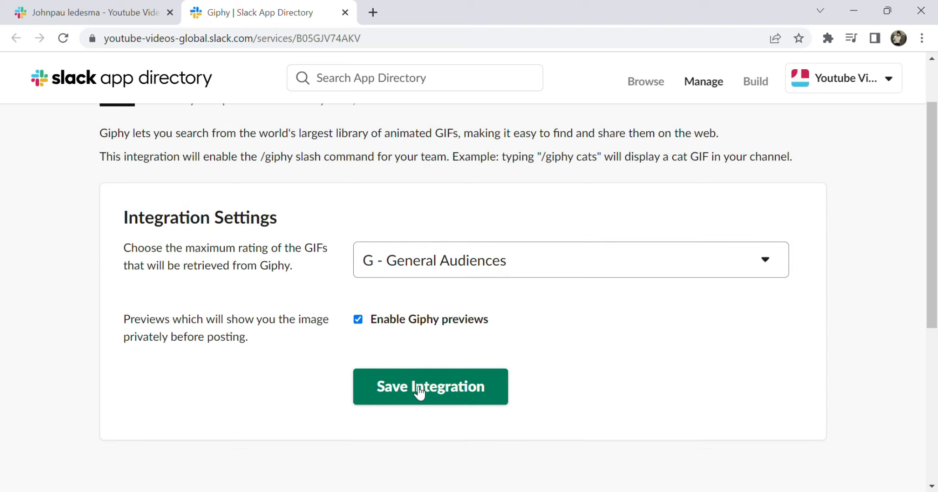
pyautogui.click(430, 387)
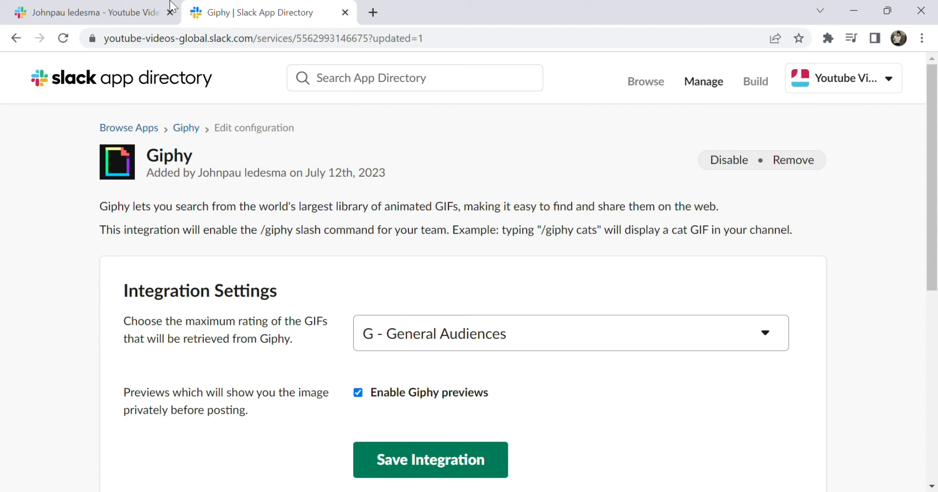
# - Send /giphy dance in the self DM and play the posted dancing GIF
pyautogui.click(90, 11)
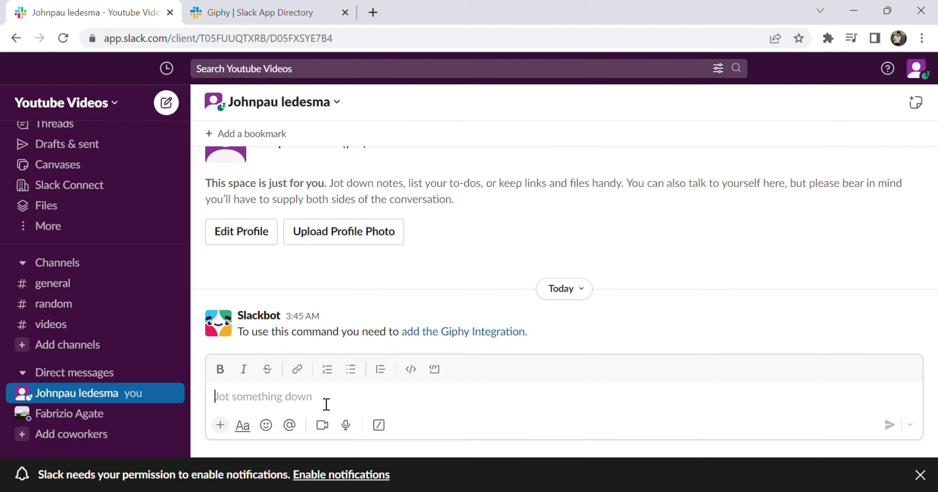
pyautogui.write('/')
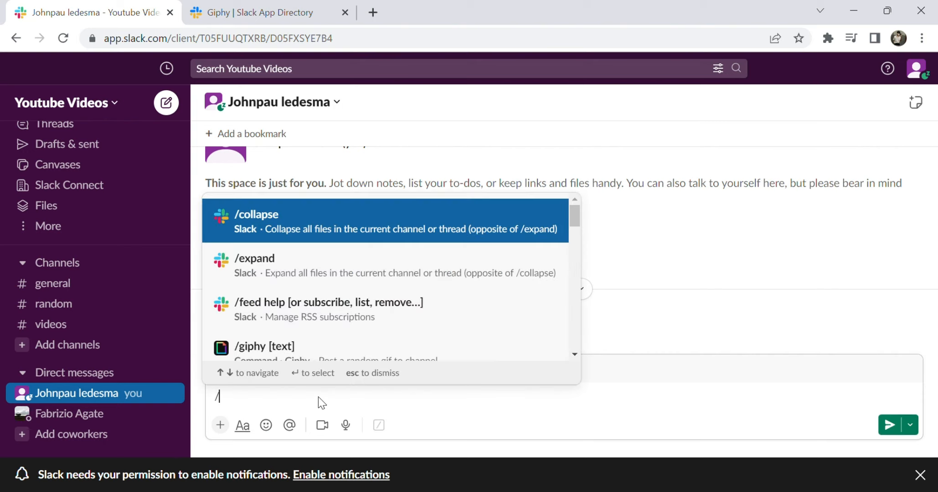
pyautogui.write('giphy')
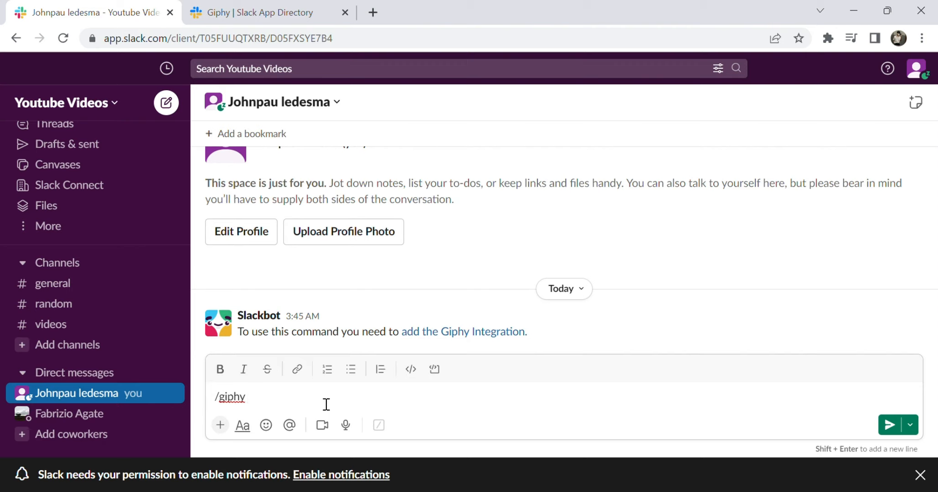
pyautogui.write('dan')
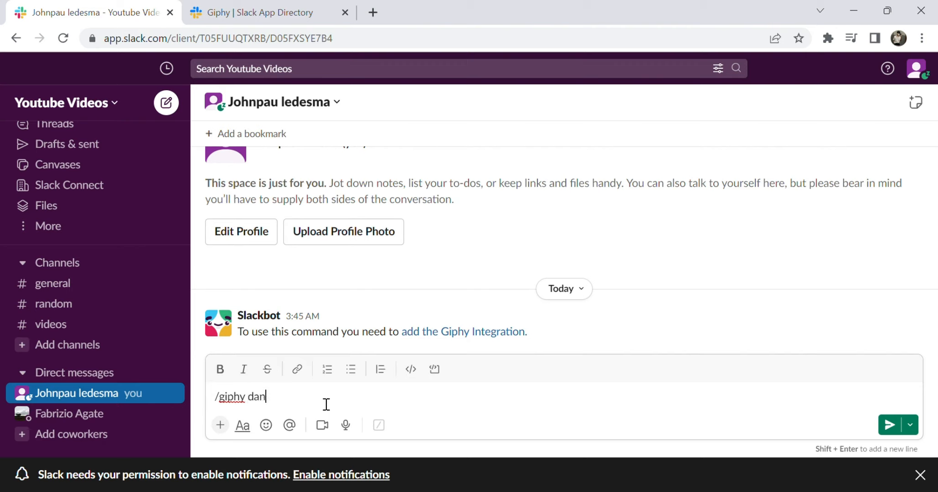
pyautogui.press('Enter')
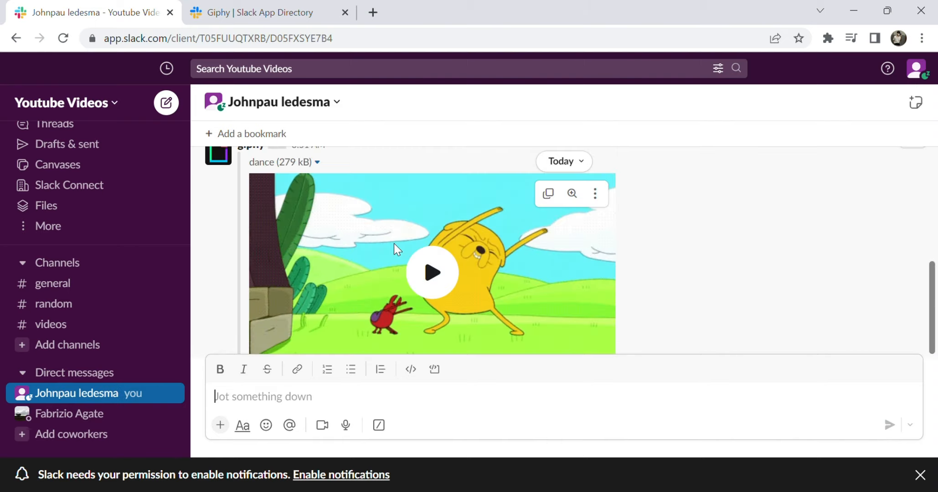
pyautogui.click(431, 272)
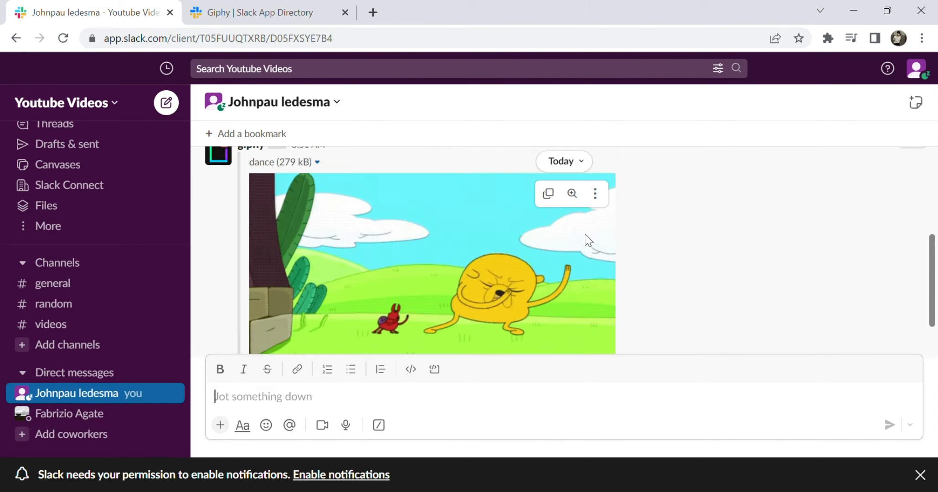